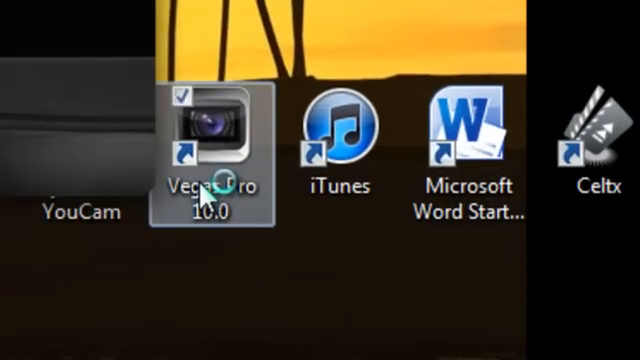
Launch Vegas Pro 10.0 from its desktop shortcut
{"action": "double_click", "coordinate": [204, 135]}
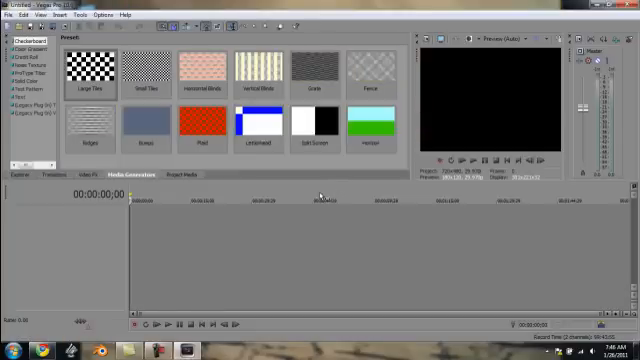
{"action": "mouse_move", "coordinate": [278, 246]}
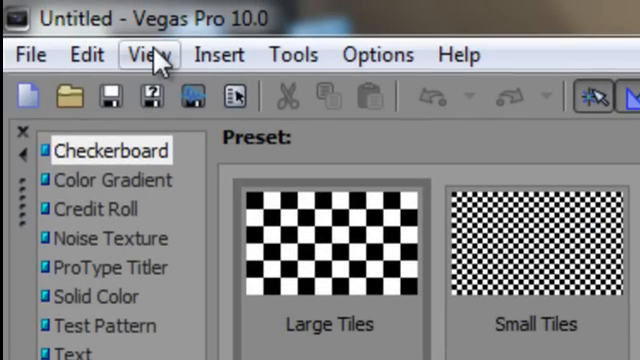
Toggle the Media Generators window off and back on from the View menu
{"action": "left_click", "coordinate": [150, 54]}
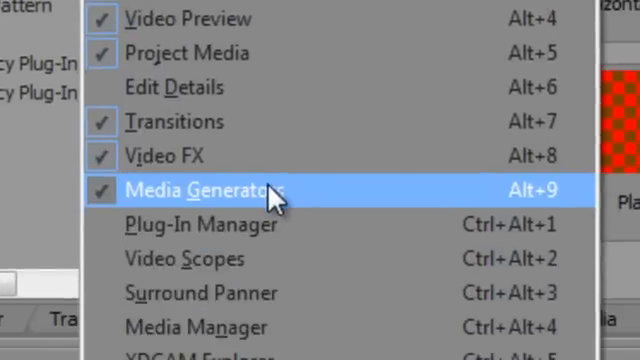
{"action": "left_click", "coordinate": [200, 188]}
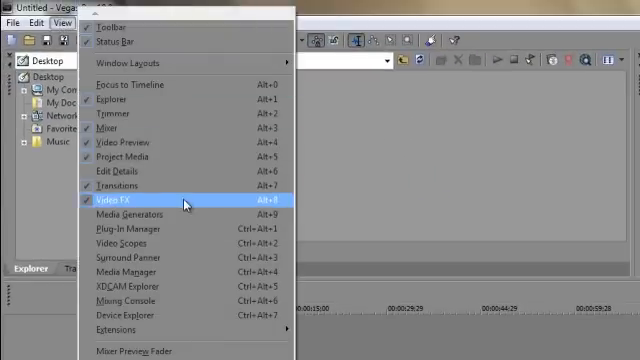
{"action": "left_click", "coordinate": [132, 215]}
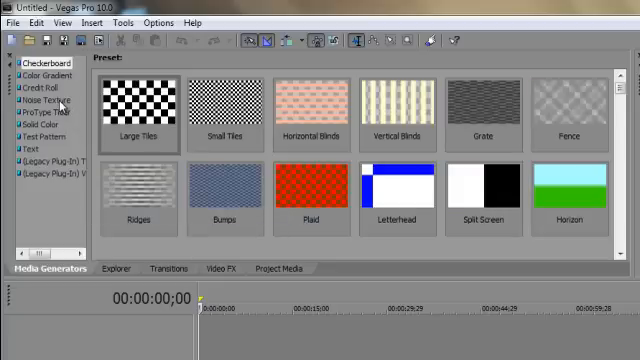
Add the Noise Texture preset Microscopic Threads 2 to the timeline
{"action": "left_click", "coordinate": [41, 100]}
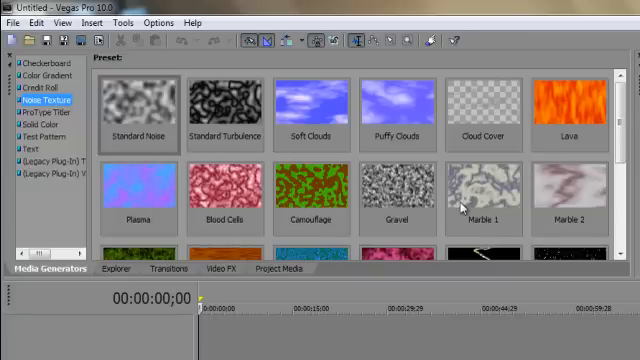
{"action": "scroll", "scroll_direction": "down", "scroll_amount": 3}
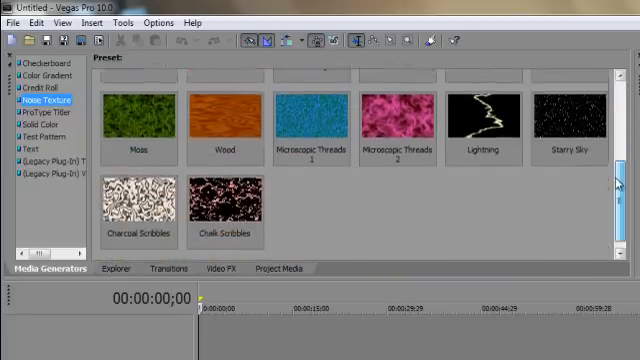
{"action": "left_click", "coordinate": [396, 110]}
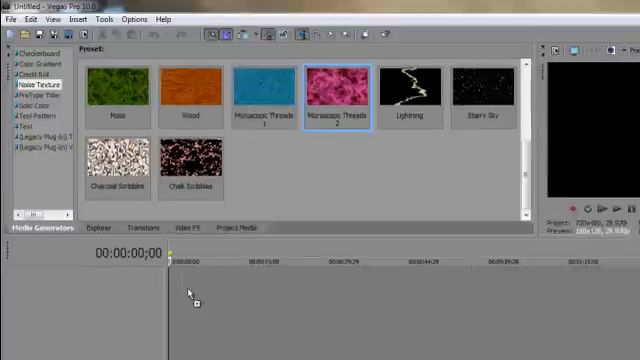
{"action": "double_click", "coordinate": [333, 89]}
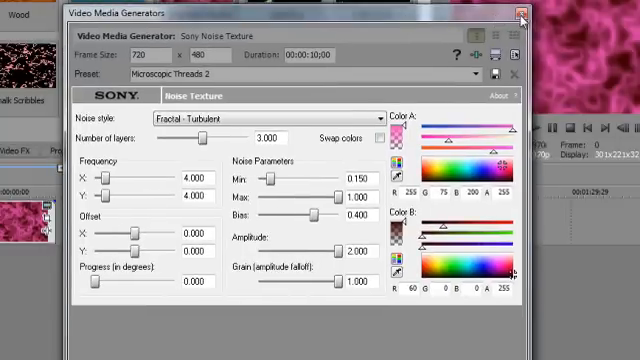
{"action": "left_click", "coordinate": [518, 13]}
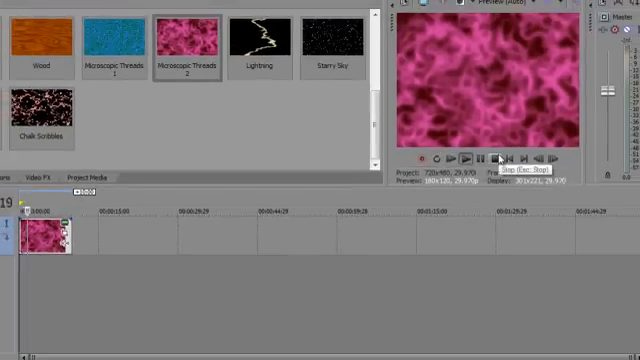
{"action": "left_click", "coordinate": [498, 157]}
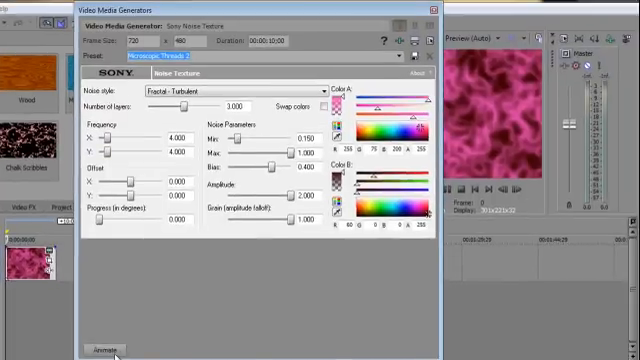
Turn on Animate and key a raised Progress value at 2 seconds
{"action": "left_click", "coordinate": [104, 348]}
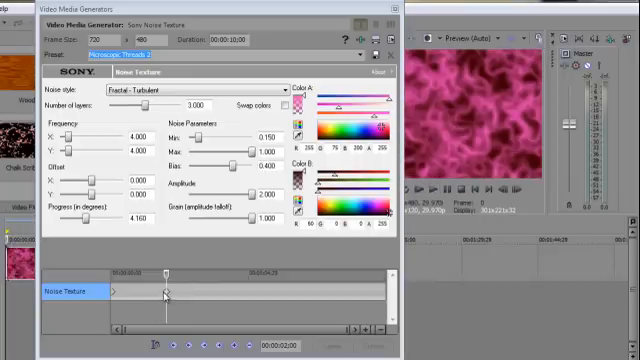
{"action": "left_click_drag", "start_coordinate": [80, 217], "coordinate": [95, 217]}
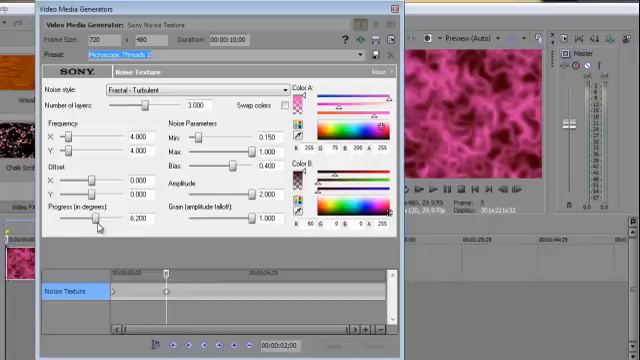
{"action": "left_click_drag", "start_coordinate": [110, 216], "coordinate": [78, 216]}
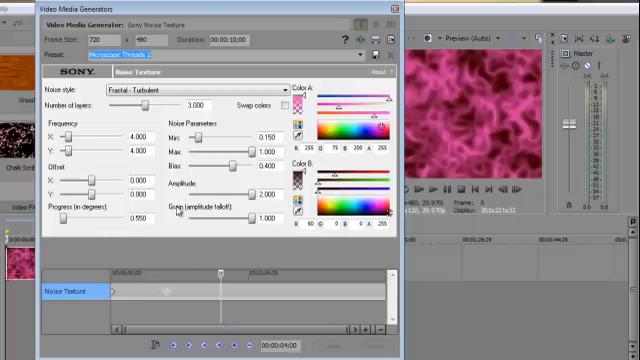
Key rising Progress values, 1.1 at 4 seconds, then at 6 and 8 seconds
{"action": "triple_click", "coordinate": [130, 216]}
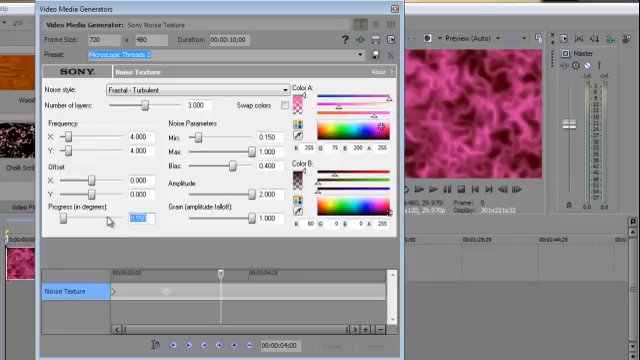
{"action": "type", "text": "1.1"}
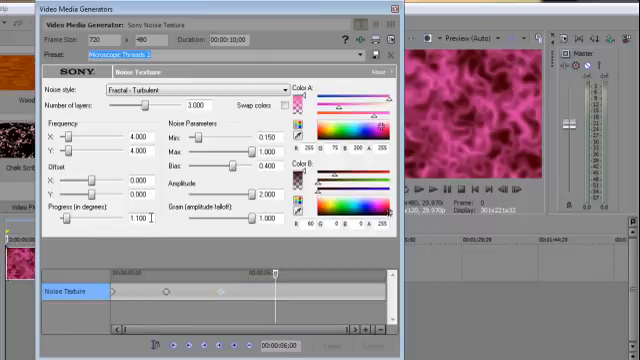
{"action": "triple_click", "coordinate": [135, 217]}
{"action": "type", "text": "1.650"}
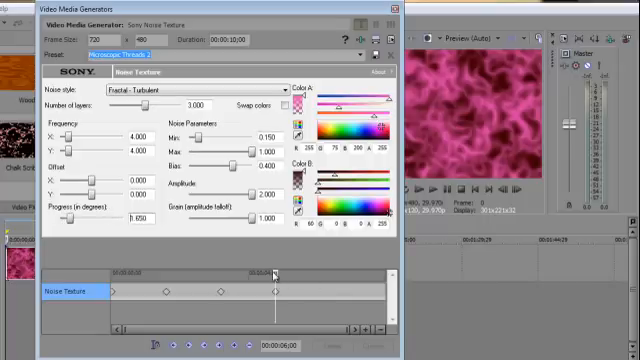
{"action": "left_click_drag", "start_coordinate": [275, 272], "coordinate": [308, 272]}
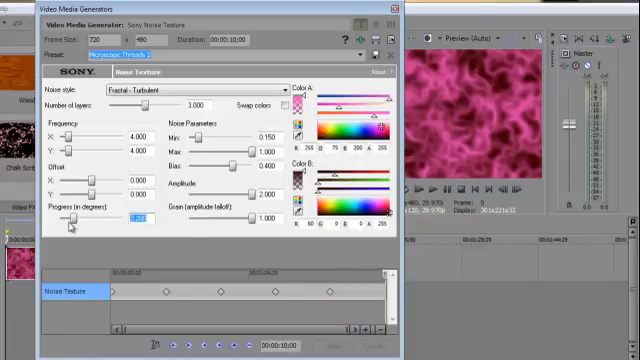
{"action": "left_click", "coordinate": [135, 216]}
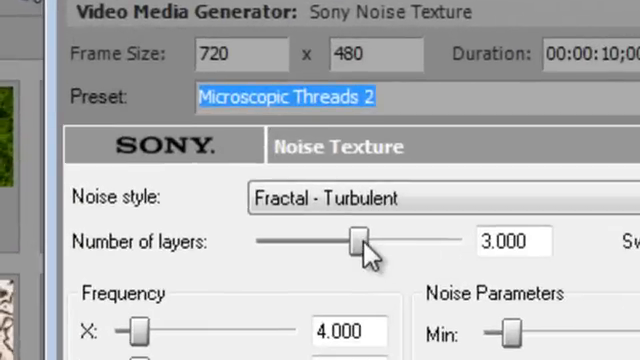
Try layers and Frequency X, restore 3 and 4, then drop Frequency Y near zero
{"action": "left_click_drag", "start_coordinate": [352, 241], "coordinate": [456, 241]}
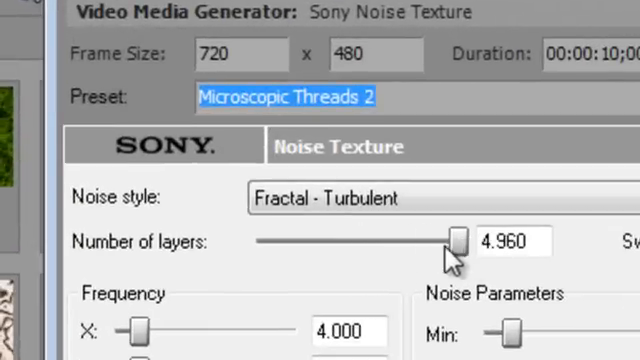
{"action": "left_click_drag", "start_coordinate": [452, 241], "coordinate": [362, 242]}
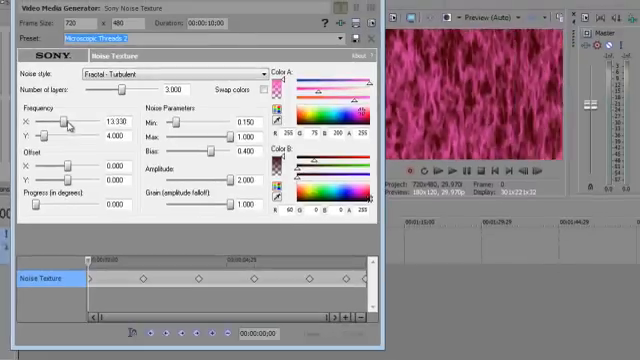
{"action": "left_click_drag", "start_coordinate": [63, 122], "coordinate": [95, 122]}
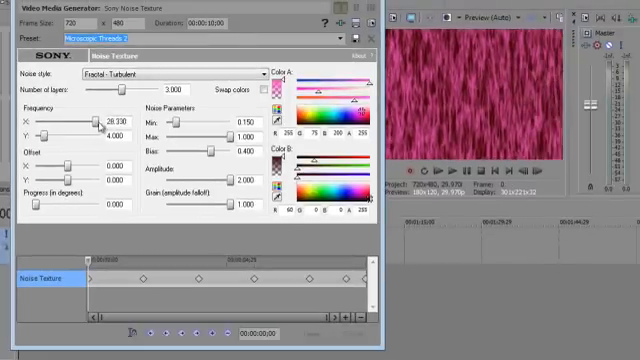
{"action": "left_click_drag", "start_coordinate": [88, 122], "coordinate": [40, 122]}
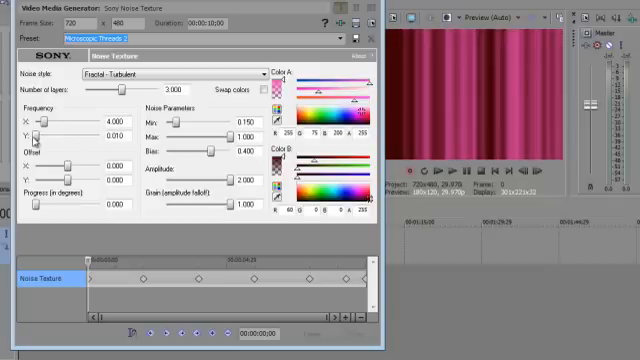
{"action": "left_click_drag", "start_coordinate": [42, 135], "coordinate": [60, 135]}
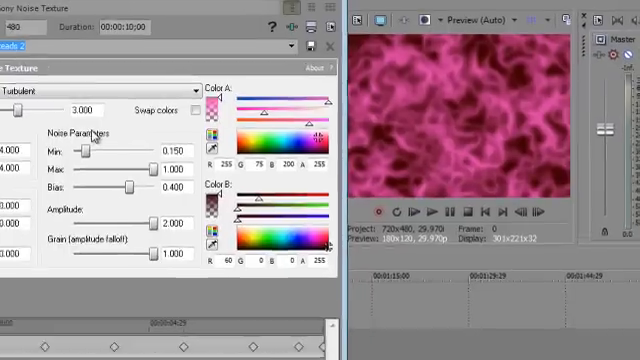
Test the Min and Max sliders, ending at Max 1.000 and Min 0.100
{"action": "left_click_drag", "start_coordinate": [74, 153], "coordinate": [95, 153]}
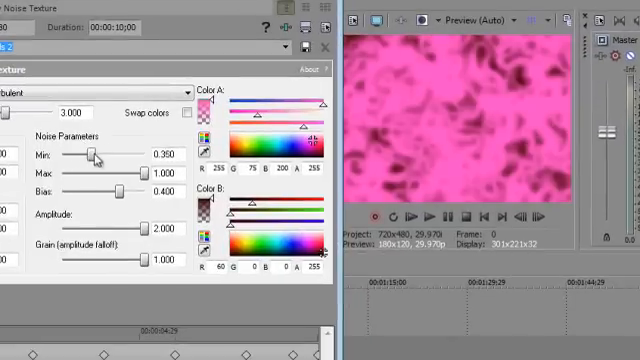
{"action": "left_click_drag", "start_coordinate": [95, 155], "coordinate": [92, 155]}
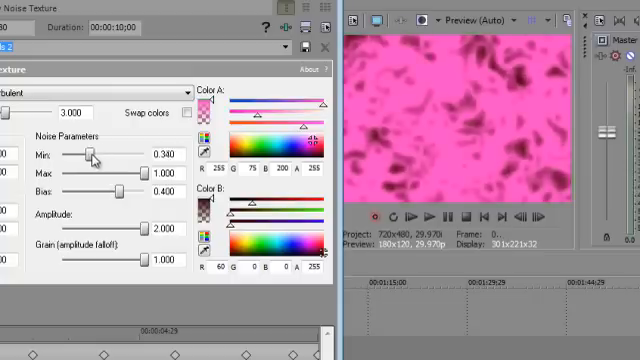
{"action": "left_click_drag", "start_coordinate": [92, 153], "coordinate": [82, 158]}
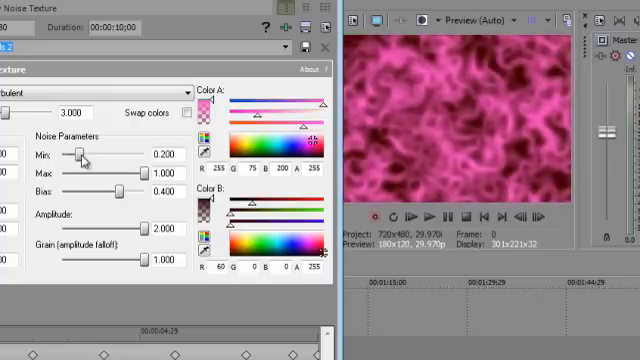
{"action": "left_click_drag", "start_coordinate": [78, 155], "coordinate": [72, 155]}
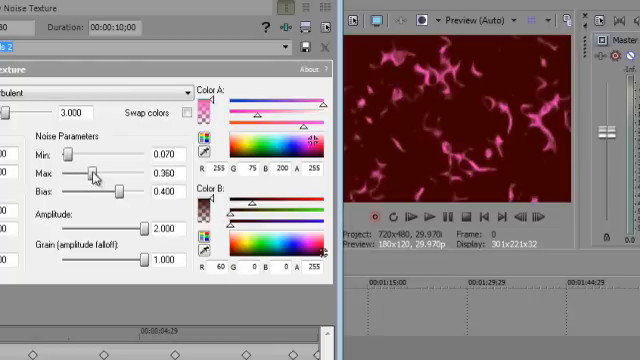
{"action": "left_click_drag", "start_coordinate": [90, 173], "coordinate": [150, 173]}
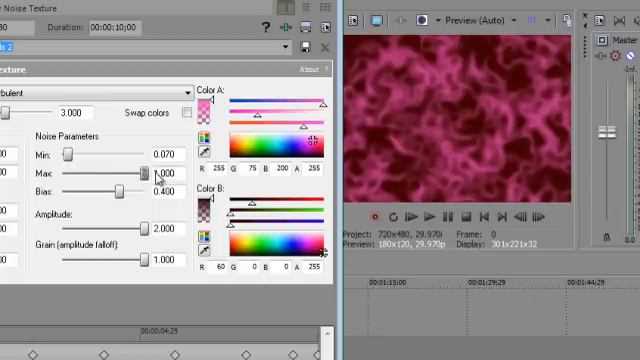
{"action": "left_click_drag", "start_coordinate": [60, 155], "coordinate": [72, 155]}
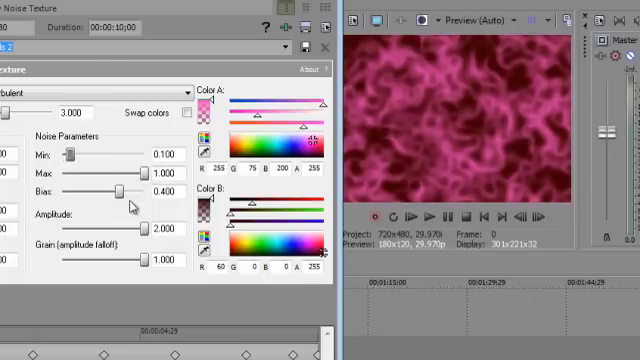
Try lower and higher Bias values, then restore Bias to 0.400
{"action": "left_click_drag", "start_coordinate": [128, 190], "coordinate": [92, 190]}
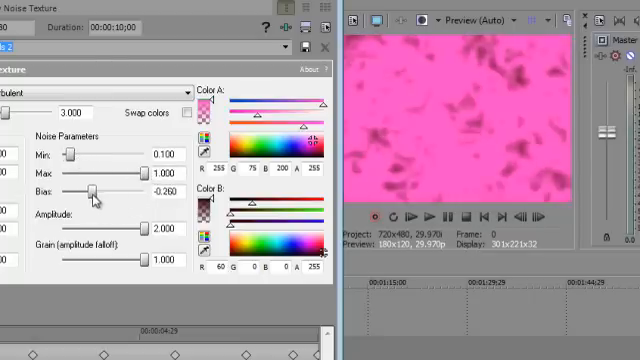
{"action": "left_click_drag", "start_coordinate": [90, 190], "coordinate": [128, 190]}
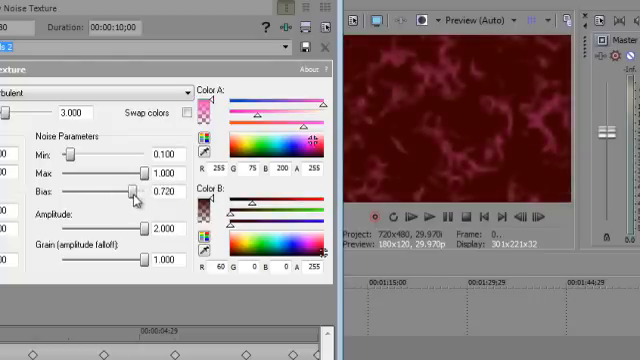
{"action": "left_click_drag", "start_coordinate": [135, 191], "coordinate": [117, 191]}
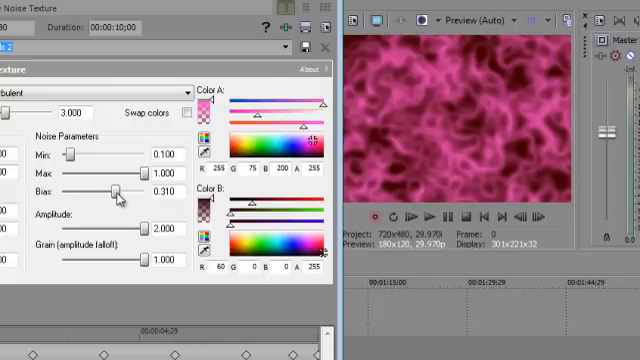
{"action": "left_click_drag", "start_coordinate": [113, 190], "coordinate": [128, 190]}
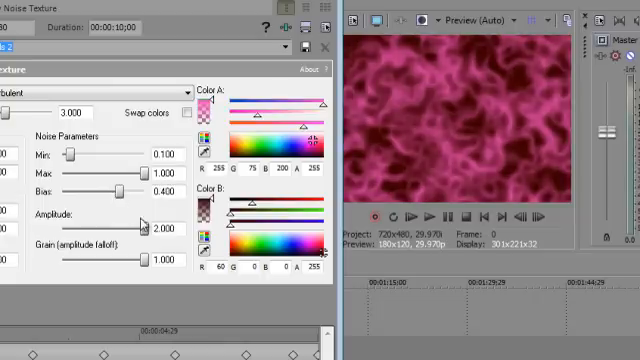
Test amplitude and grain falloff, restoring amplitude 2.000 and full grain
{"action": "left_click_drag", "start_coordinate": [140, 228], "coordinate": [128, 228]}
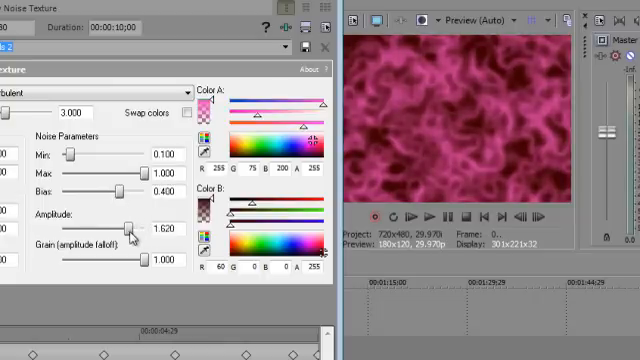
{"action": "left_click_drag", "start_coordinate": [128, 228], "coordinate": [88, 228]}
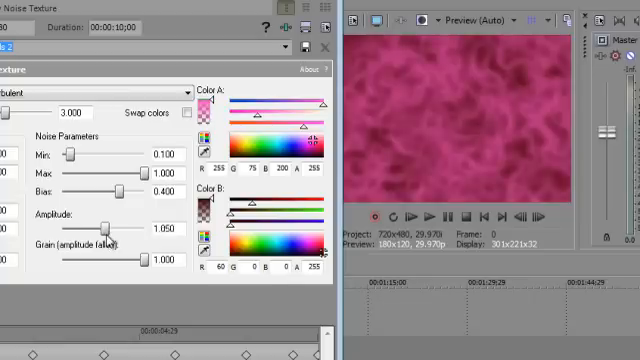
{"action": "left_click_drag", "start_coordinate": [100, 228], "coordinate": [130, 228]}
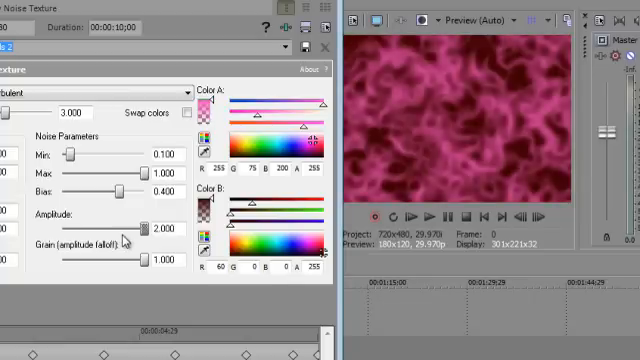
{"action": "left_click_drag", "start_coordinate": [150, 260], "coordinate": [140, 260]}
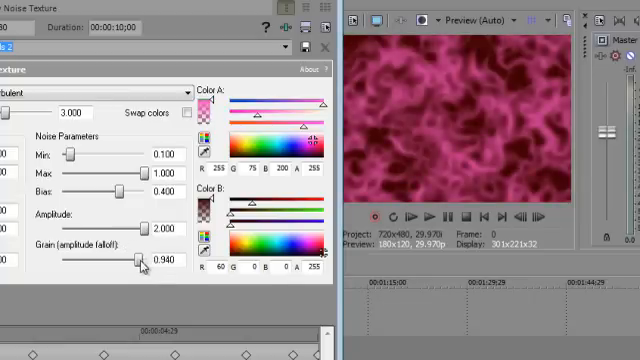
{"action": "left_click_drag", "start_coordinate": [138, 260], "coordinate": [58, 260]}
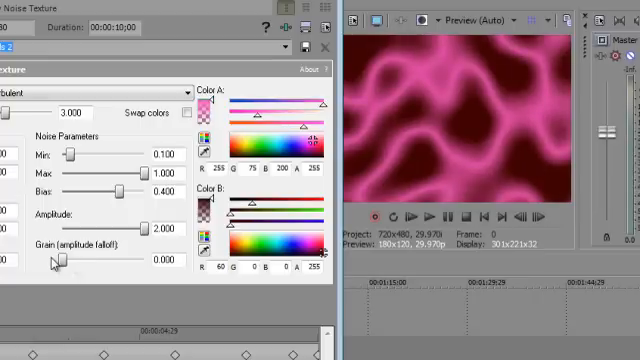
{"action": "left_click_drag", "start_coordinate": [55, 262], "coordinate": [72, 262]}
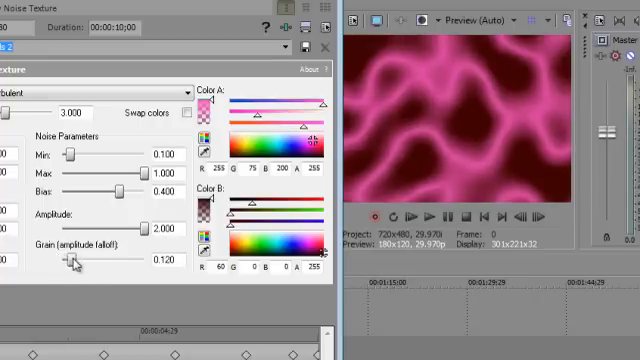
{"action": "left_click_drag", "start_coordinate": [70, 260], "coordinate": [120, 260]}
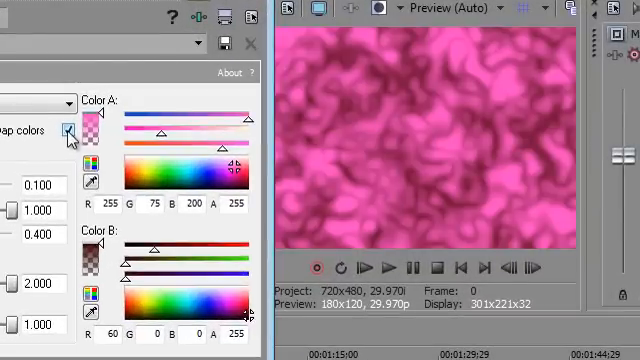
Unswap the colors, make Color A green and shift Color B toward magenta
{"action": "left_click", "coordinate": [65, 130]}
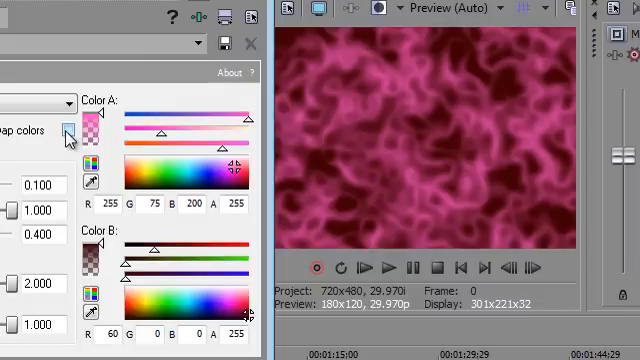
{"action": "left_click_drag", "start_coordinate": [245, 122], "coordinate": [205, 122]}
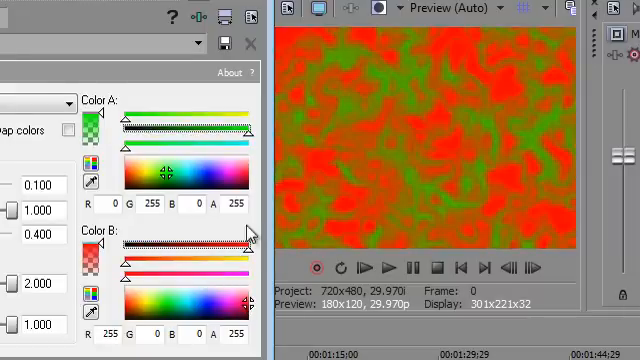
{"action": "left_click_drag", "start_coordinate": [240, 248], "coordinate": [185, 248]}
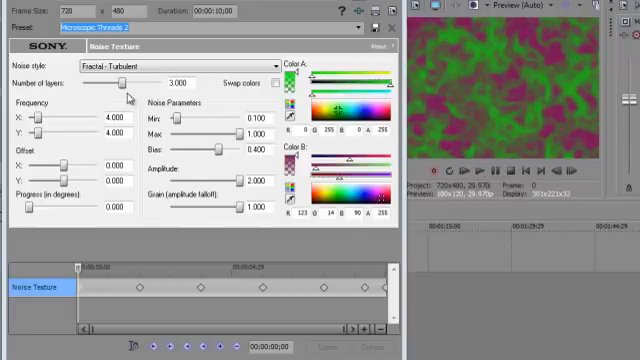
Adjust Color B's RGB sliders toward magenta (R 123, G 14, B 90)
{"action": "left_click_drag", "start_coordinate": [122, 92], "coordinate": [94, 92]}
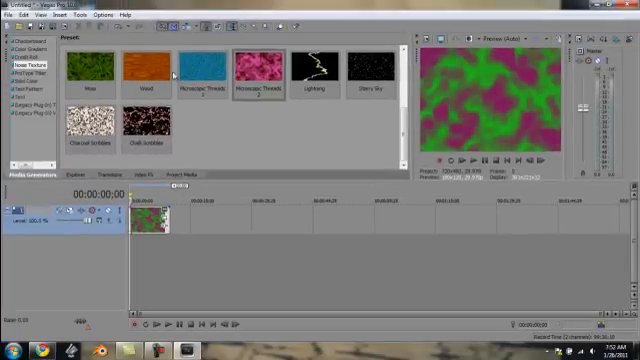
{"action": "mouse_move", "coordinate": [230, 105]}
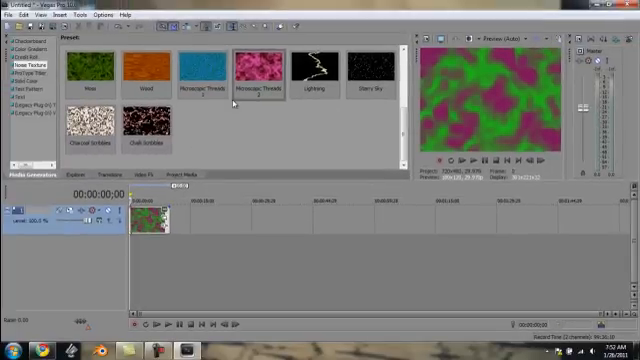
{"action": "mouse_move", "coordinate": [378, 145]}
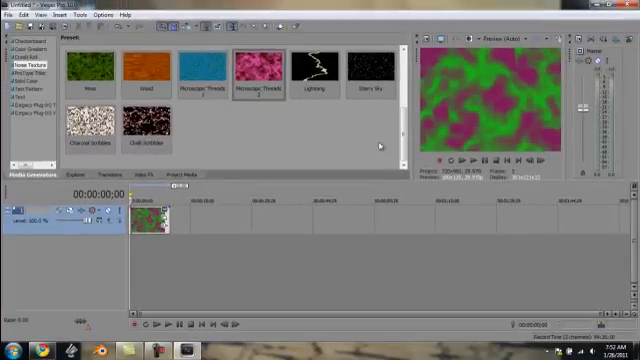